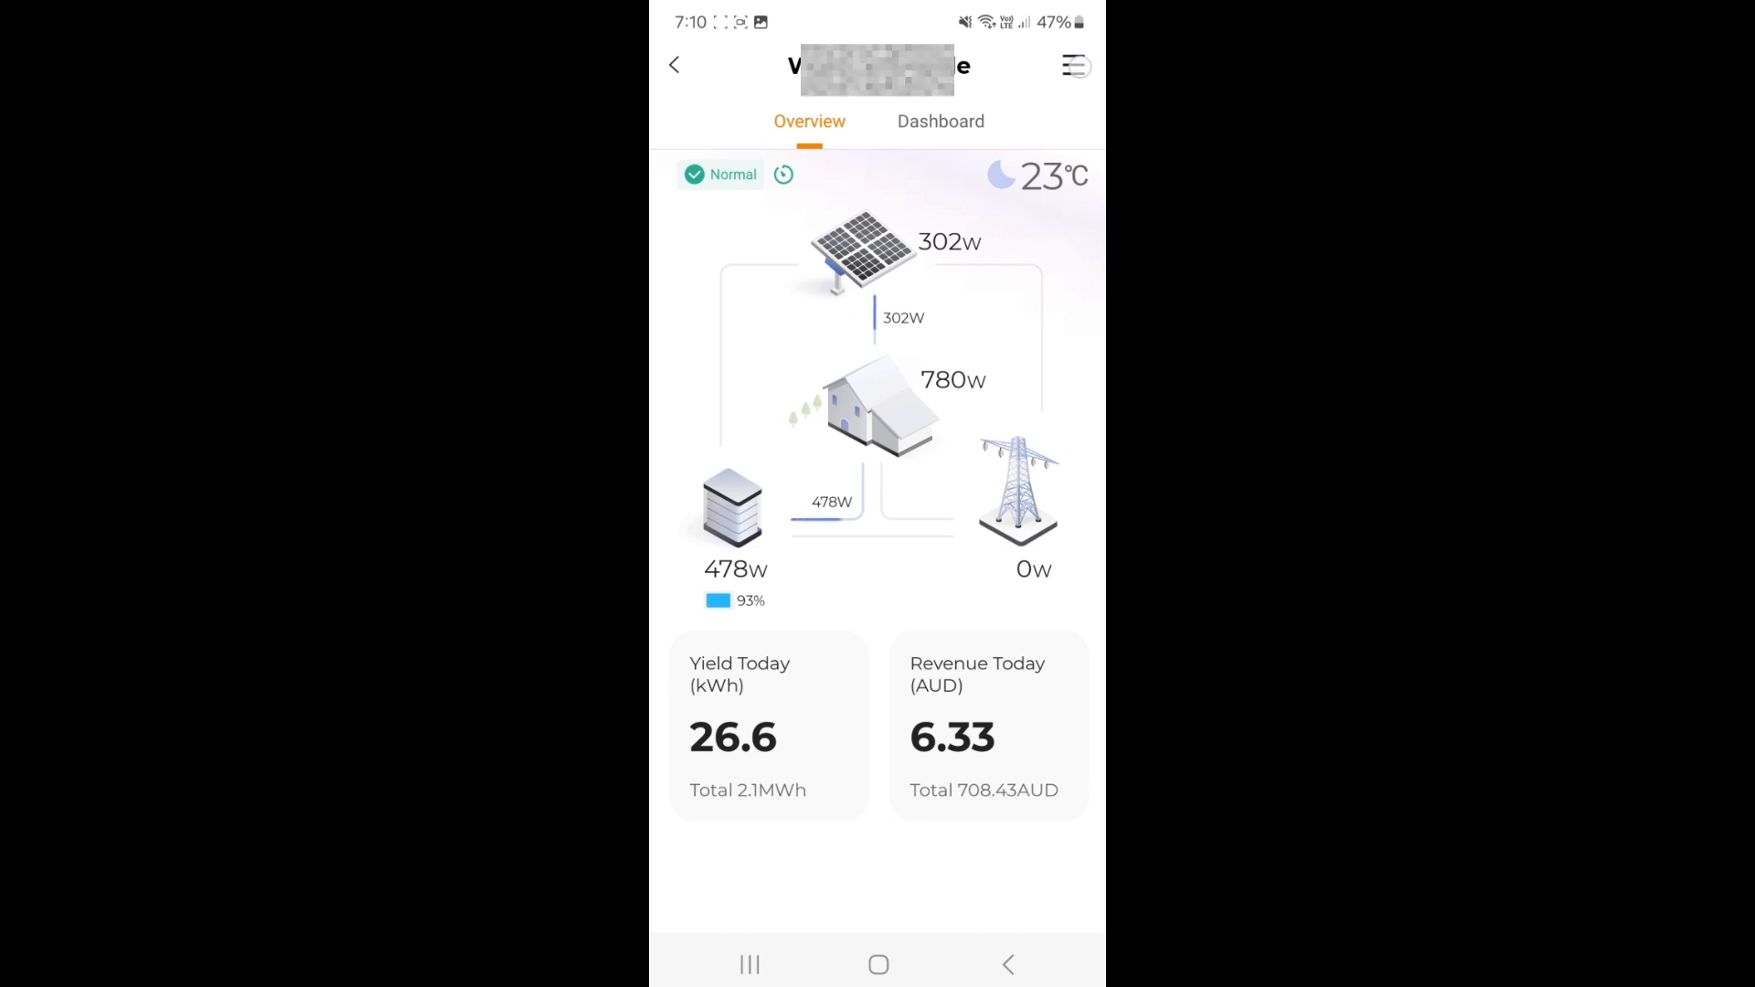
Open the plant overview menu and choose Device to list the plant's devices.
{"action": "left_click", "coordinate": [1071, 65]}
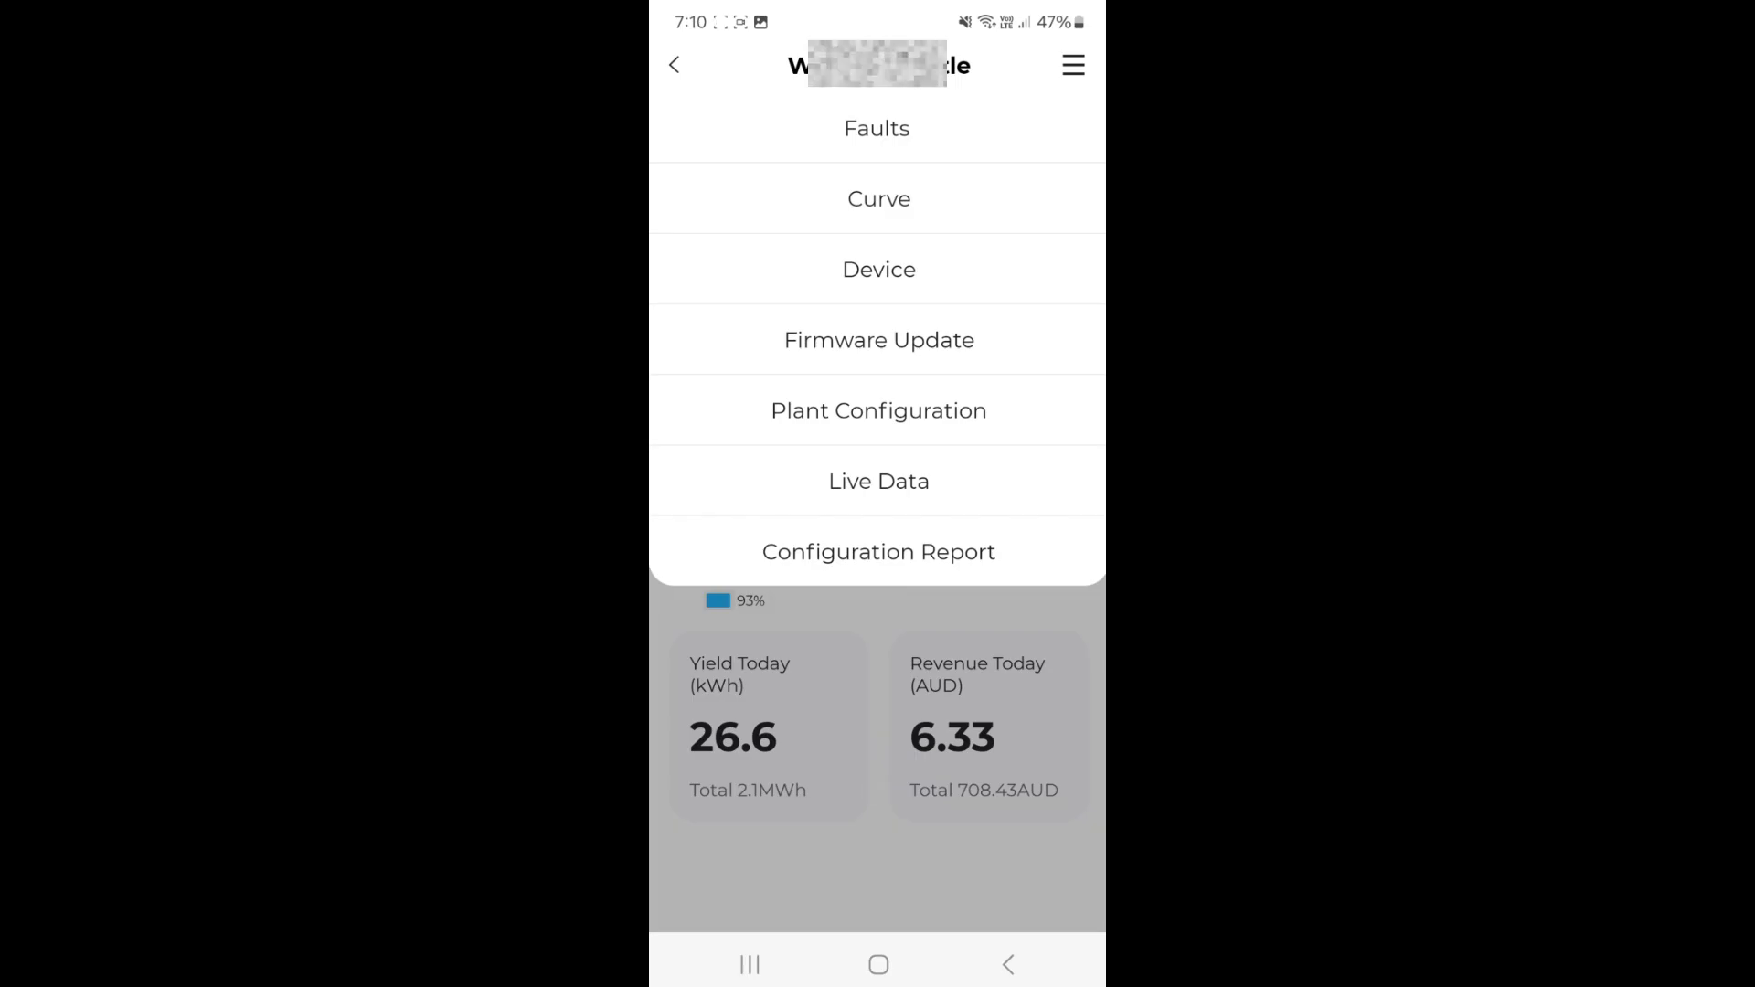
{"action": "left_click", "coordinate": [878, 268]}
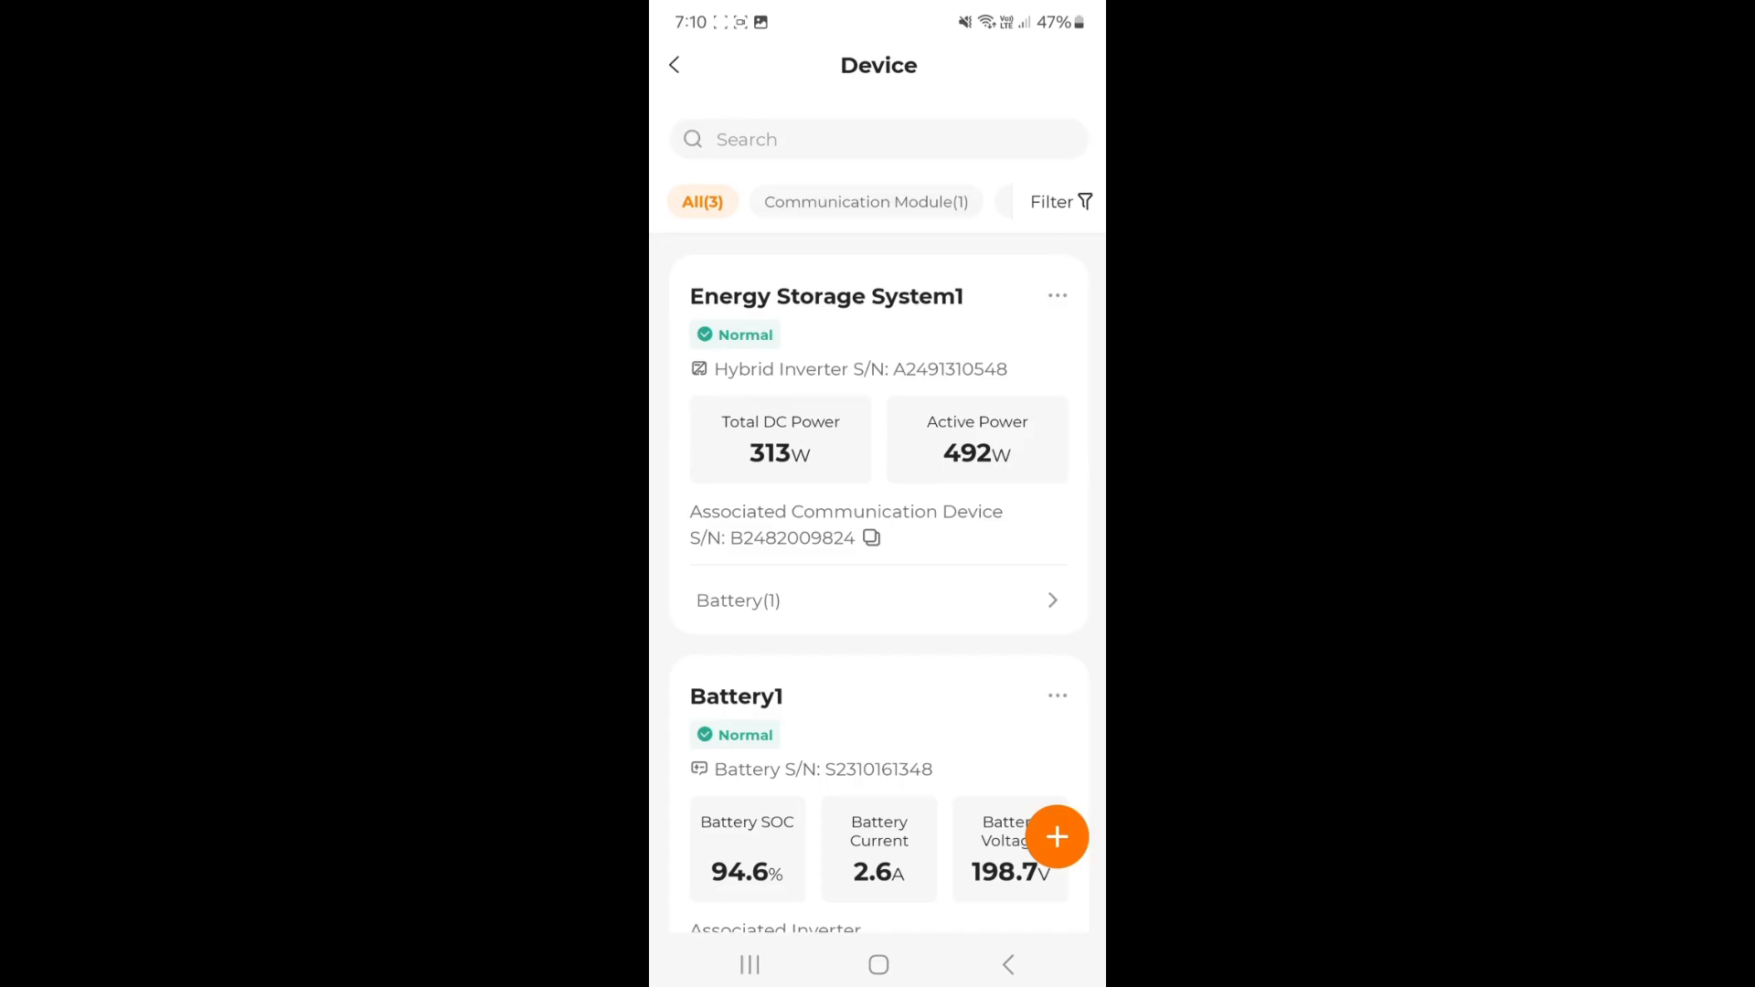
Open Energy Storage System1 and go to its General Settings page.
{"action": "left_click", "coordinate": [827, 295]}
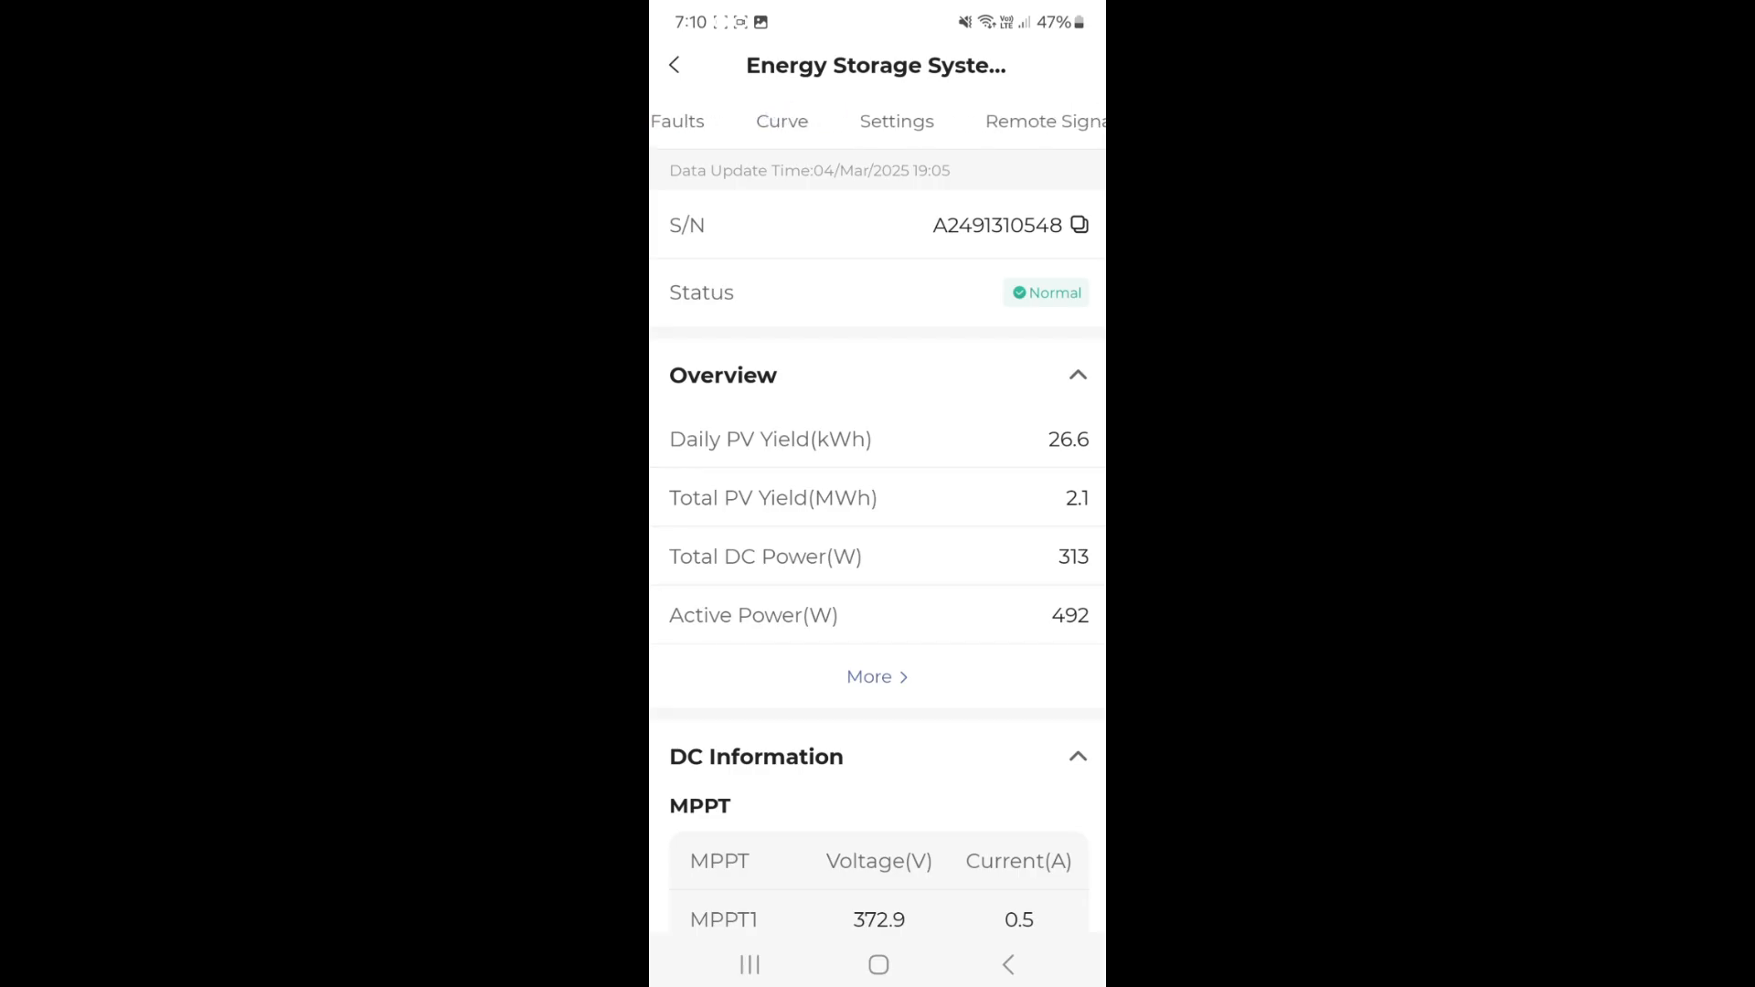
{"action": "left_click", "coordinate": [897, 121]}
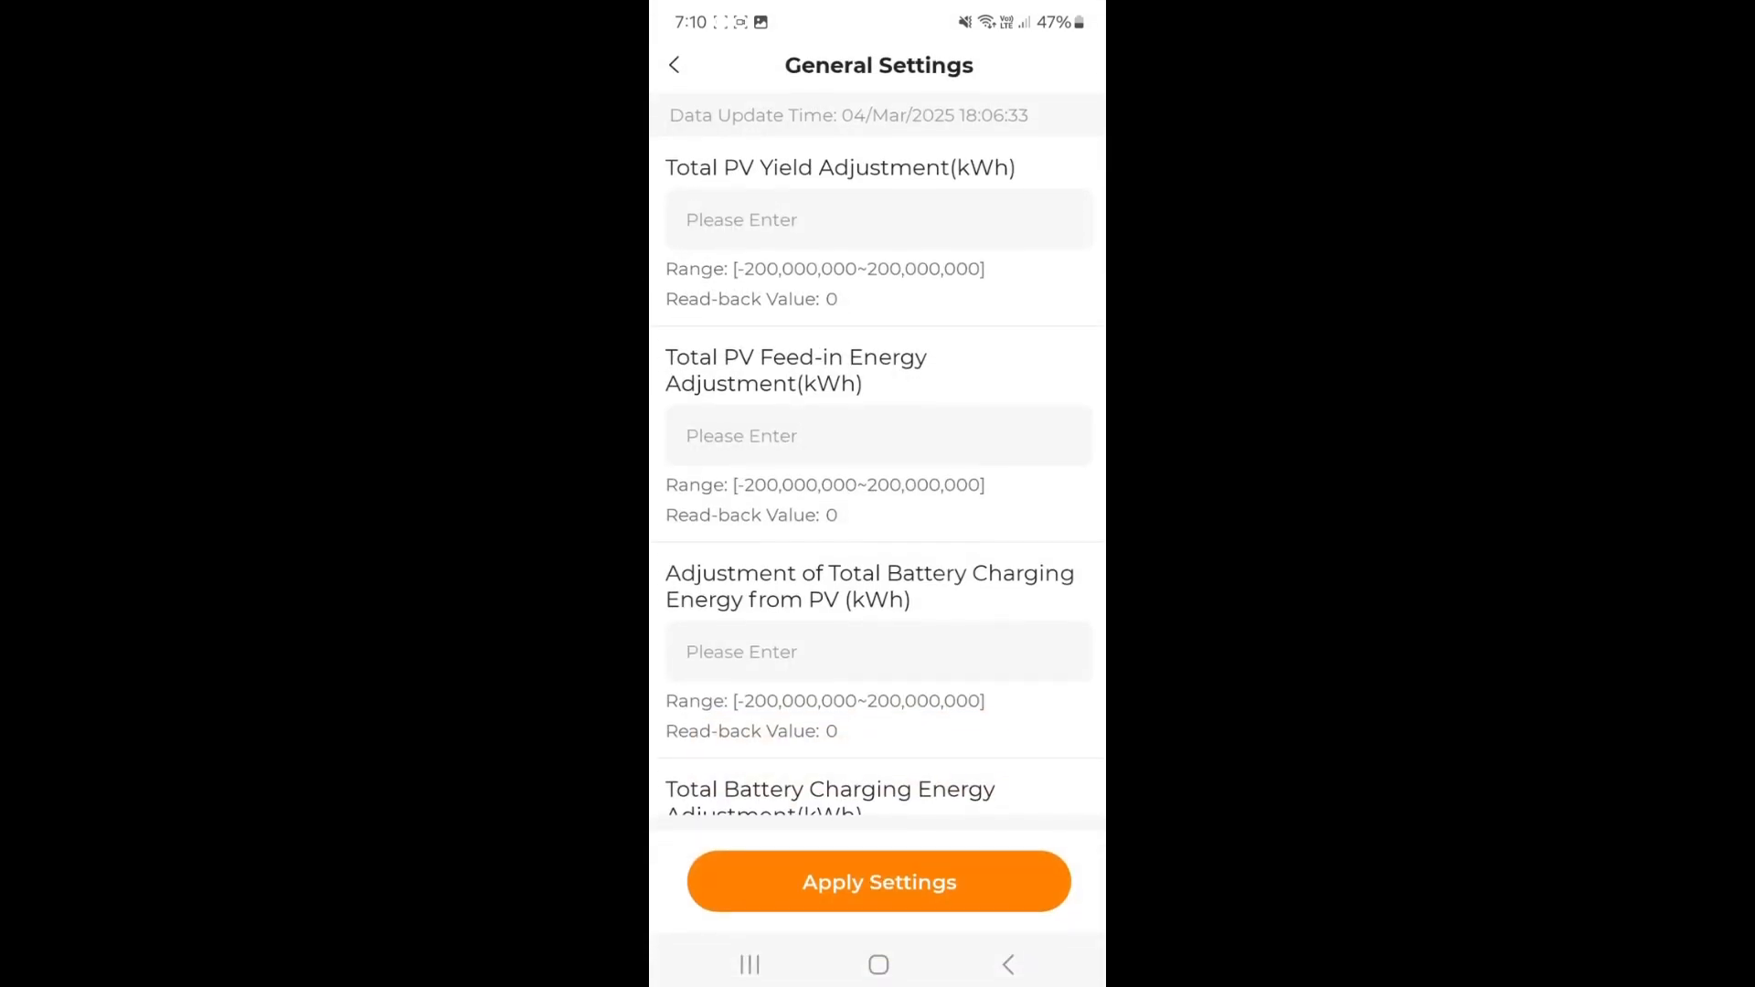
Enable Backup Mode and set the off-grid reserved battery SOC to 10%.
{"action": "scroll", "scroll_direction": "down", "scroll_amount": 3}
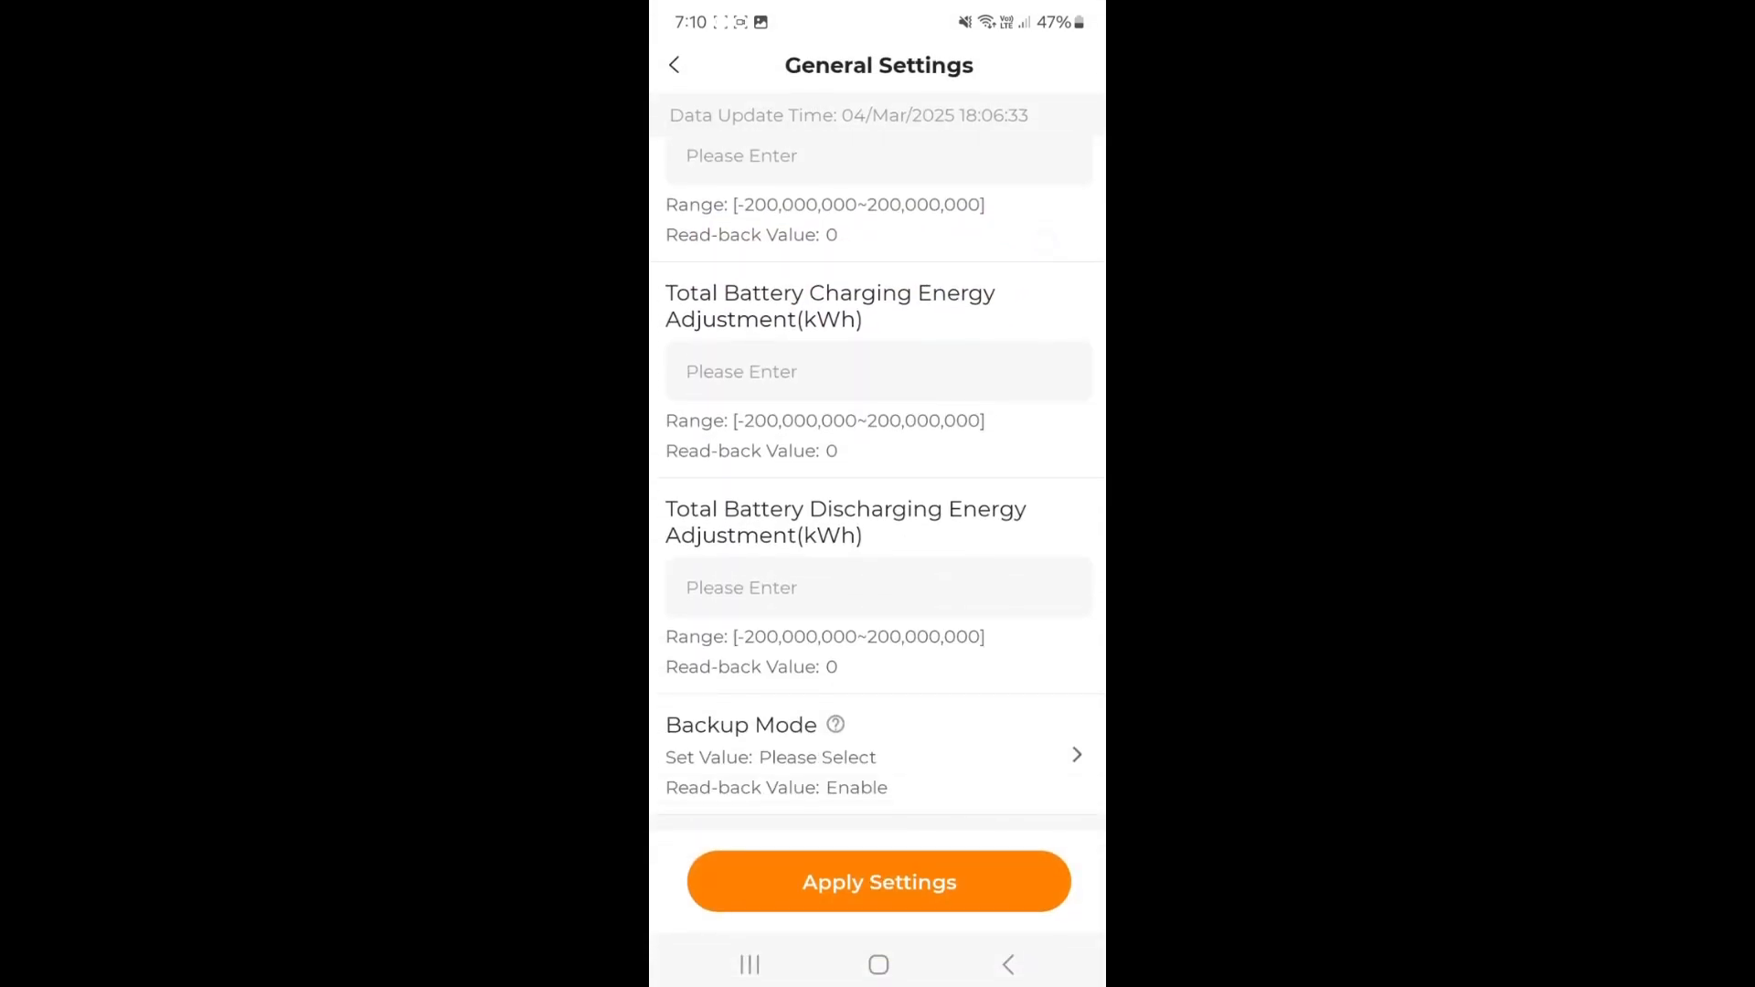
{"action": "left_click", "coordinate": [879, 754]}
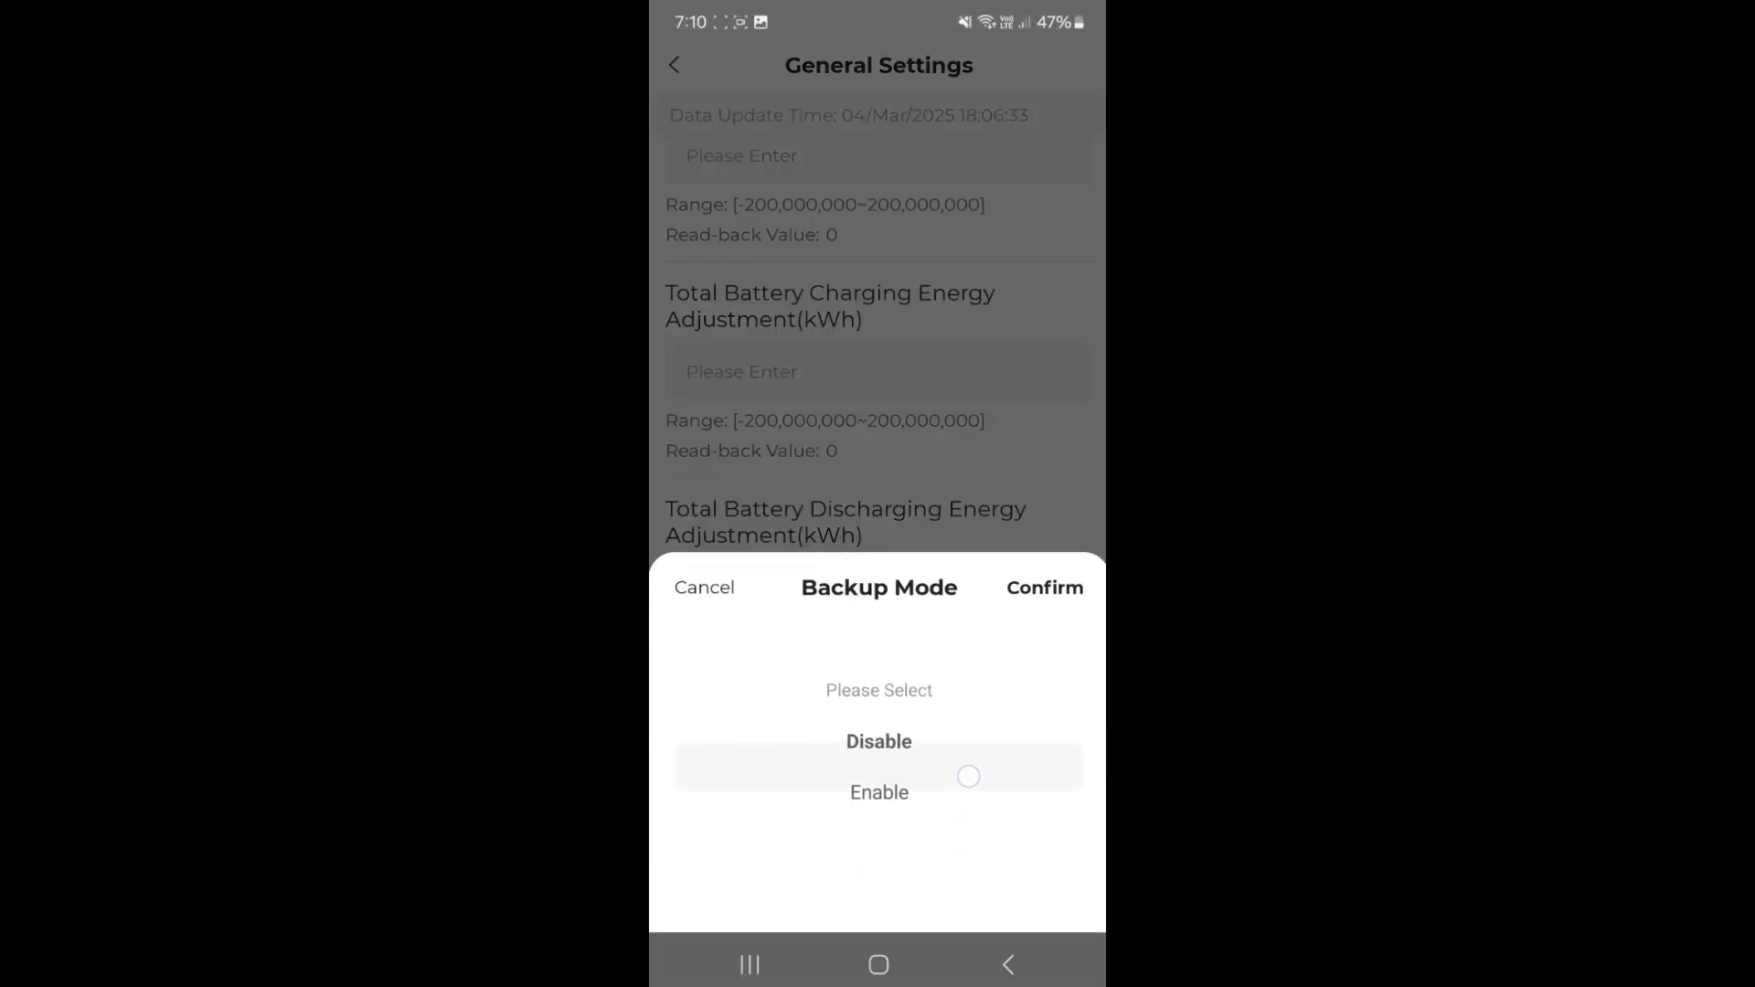
{"action": "scroll", "scroll_direction": "down", "scroll_amount": 3}
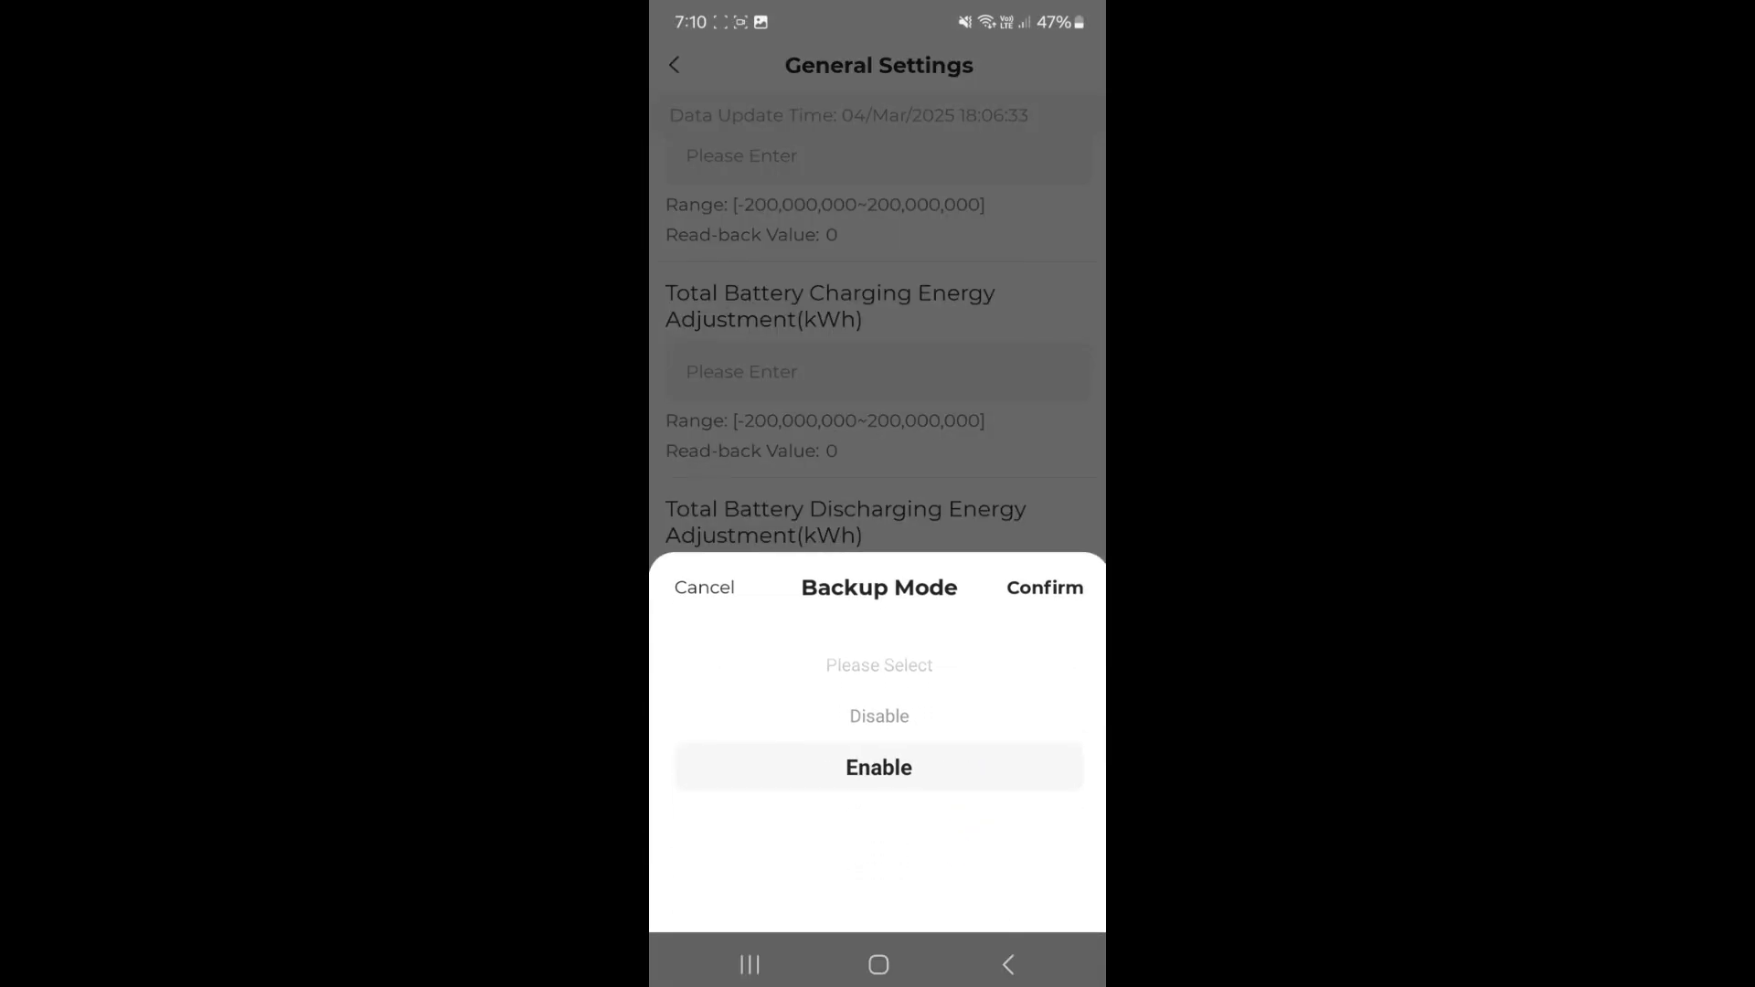
{"action": "left_click", "coordinate": [1044, 587]}
{"action": "type", "text": "10"}
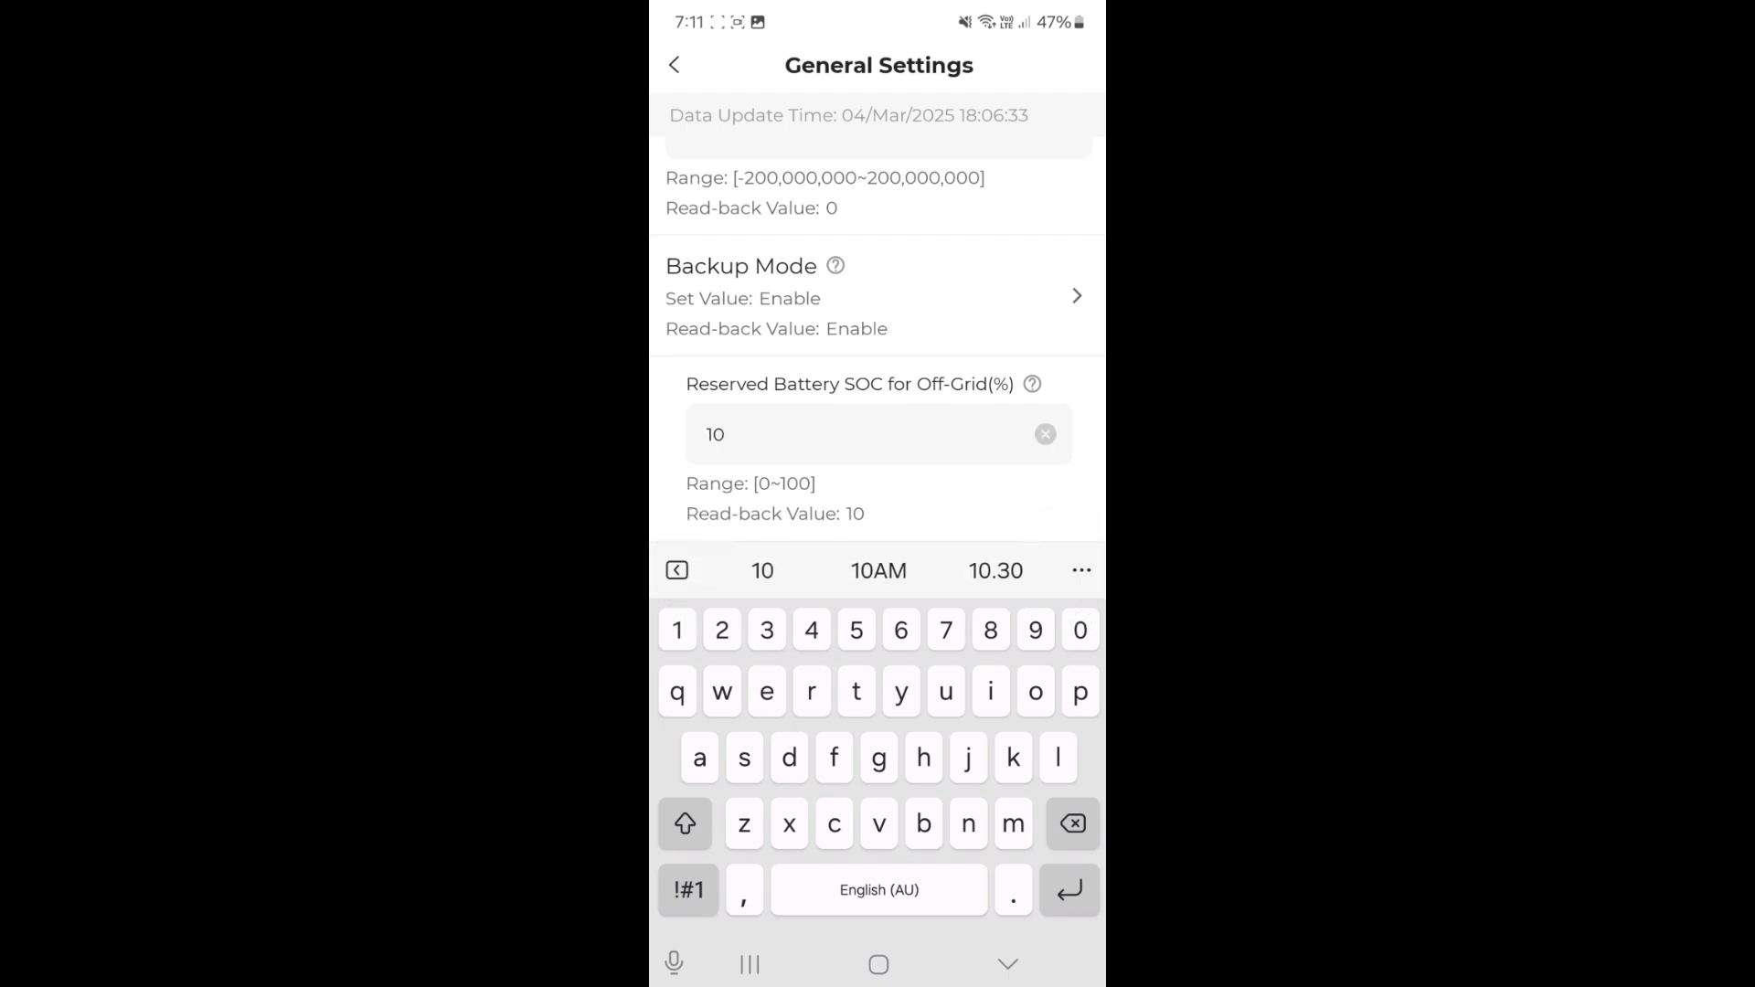
Apply the Backup Mode and 10% off-grid SOC settings, accepting both confirmation dialogs.
{"action": "left_click", "coordinate": [878, 881]}
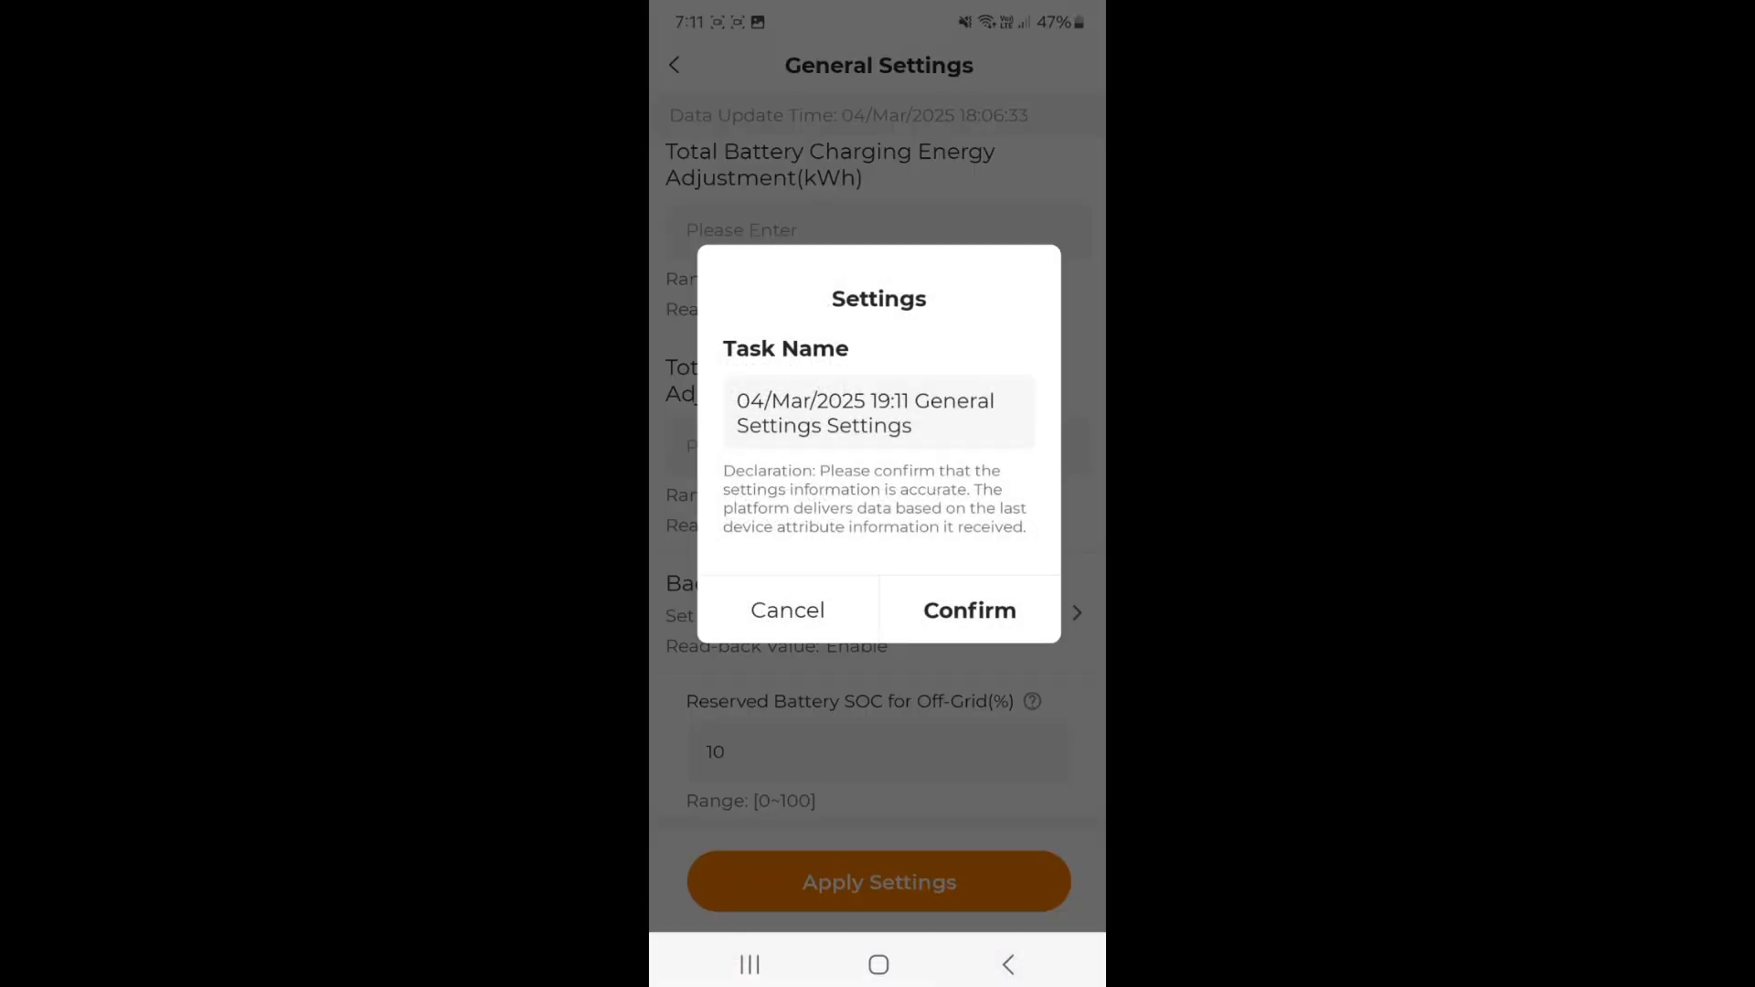
{"action": "left_click", "coordinate": [969, 610]}
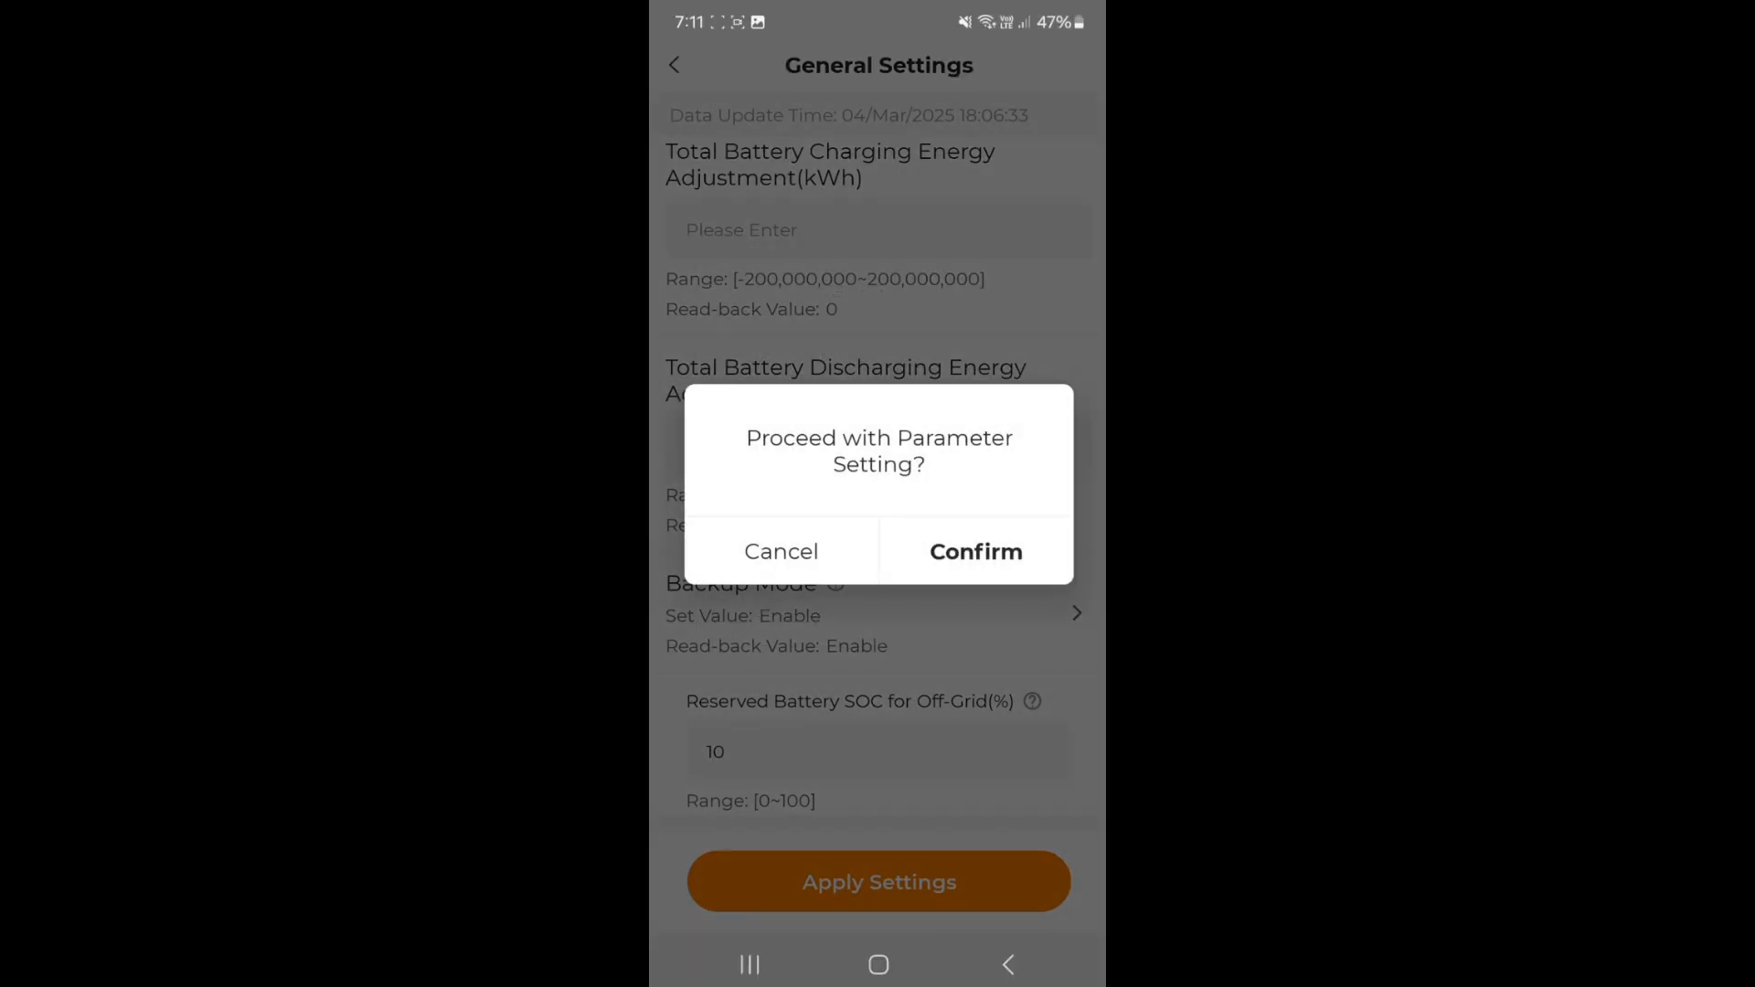
{"action": "left_click", "coordinate": [973, 550]}
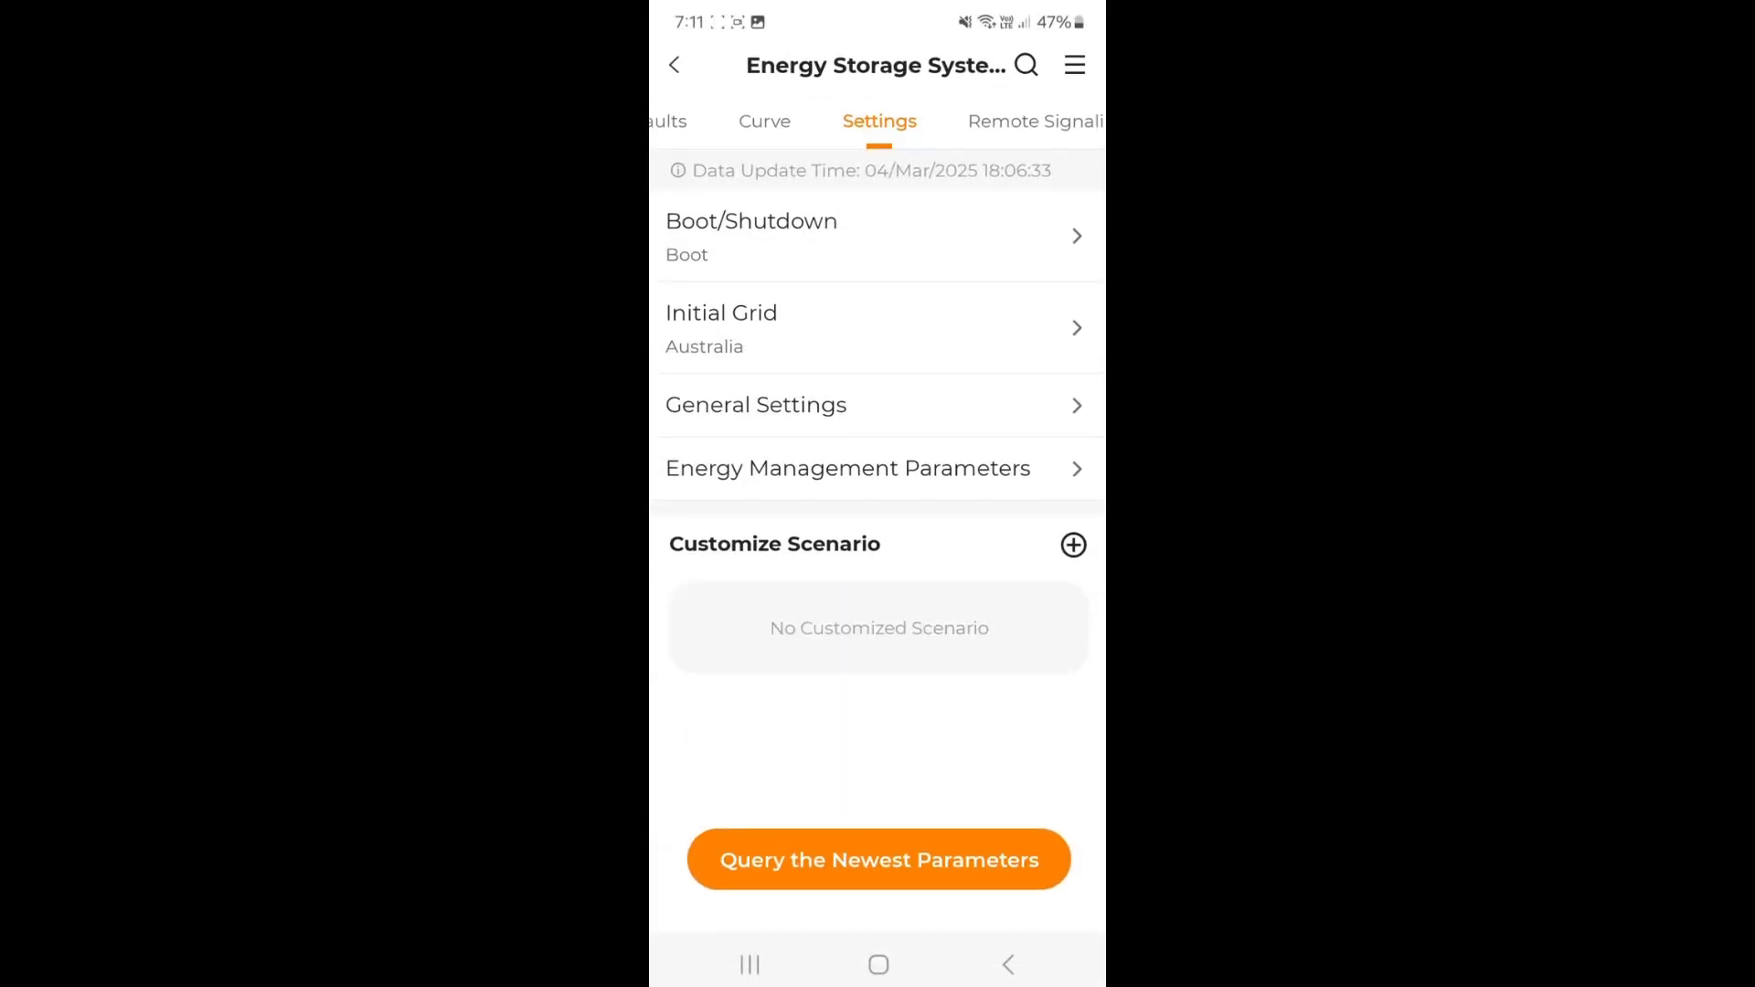